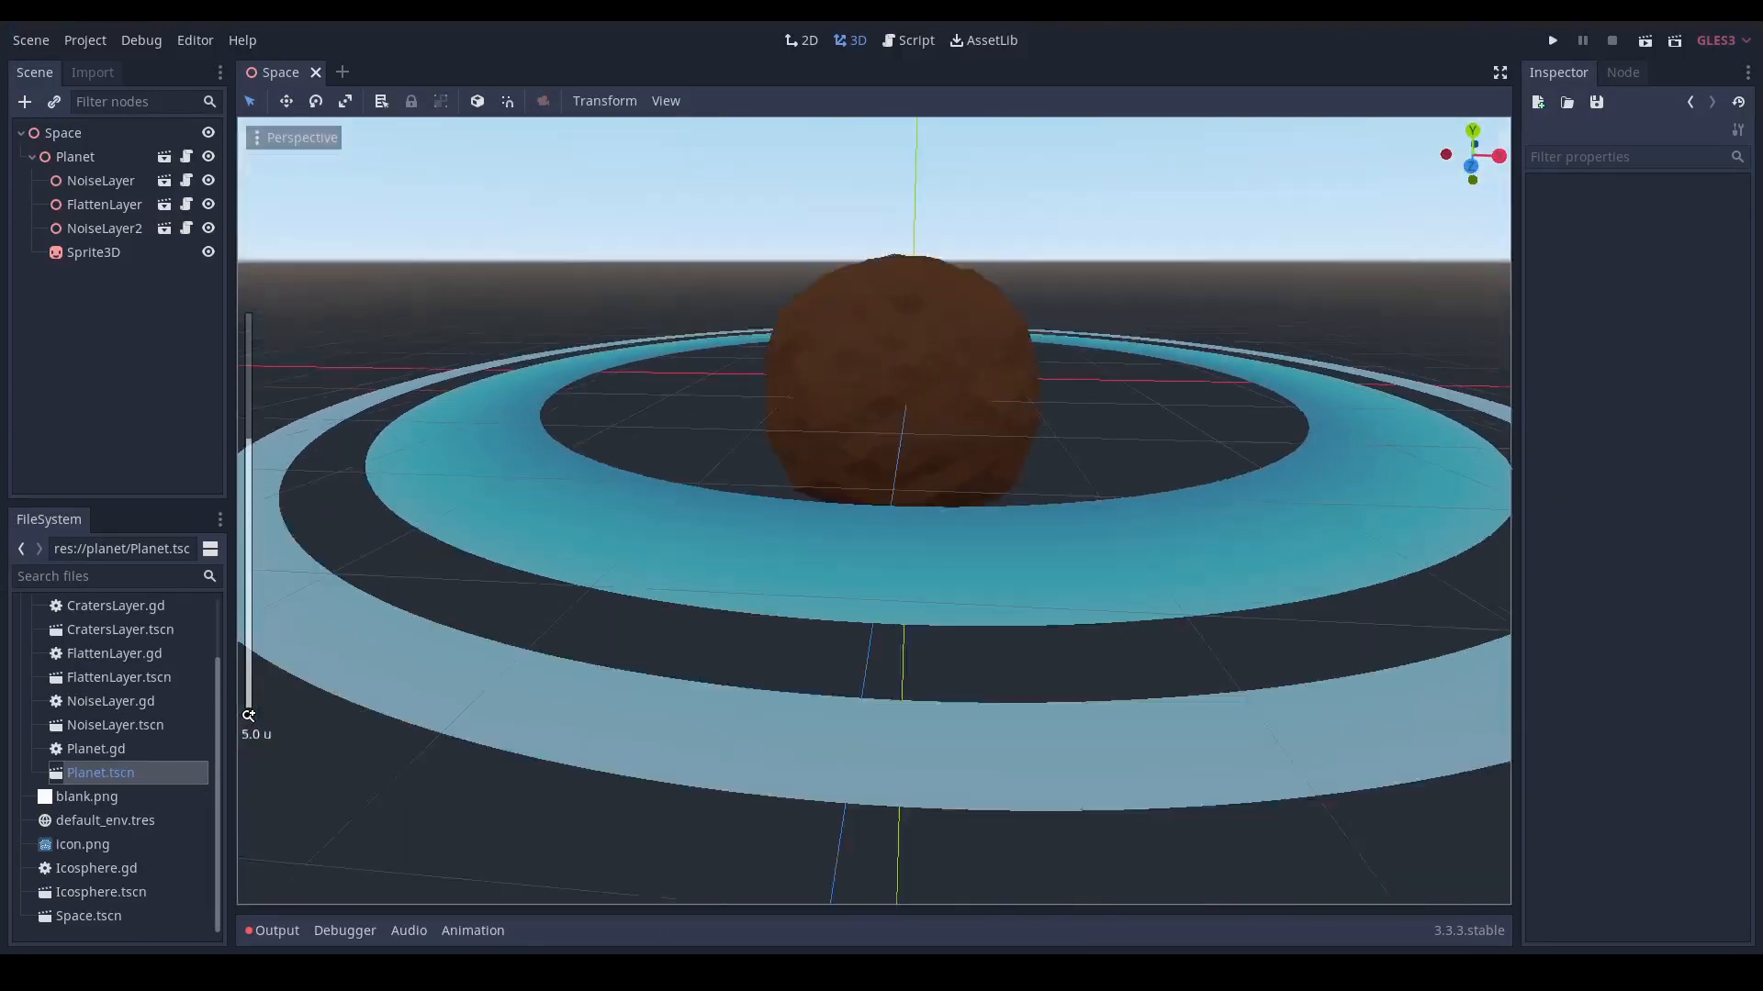
- Switch to the Ocean scene tab to show its wavy vertex shader code below the blue sphere
scroll("down", 3)
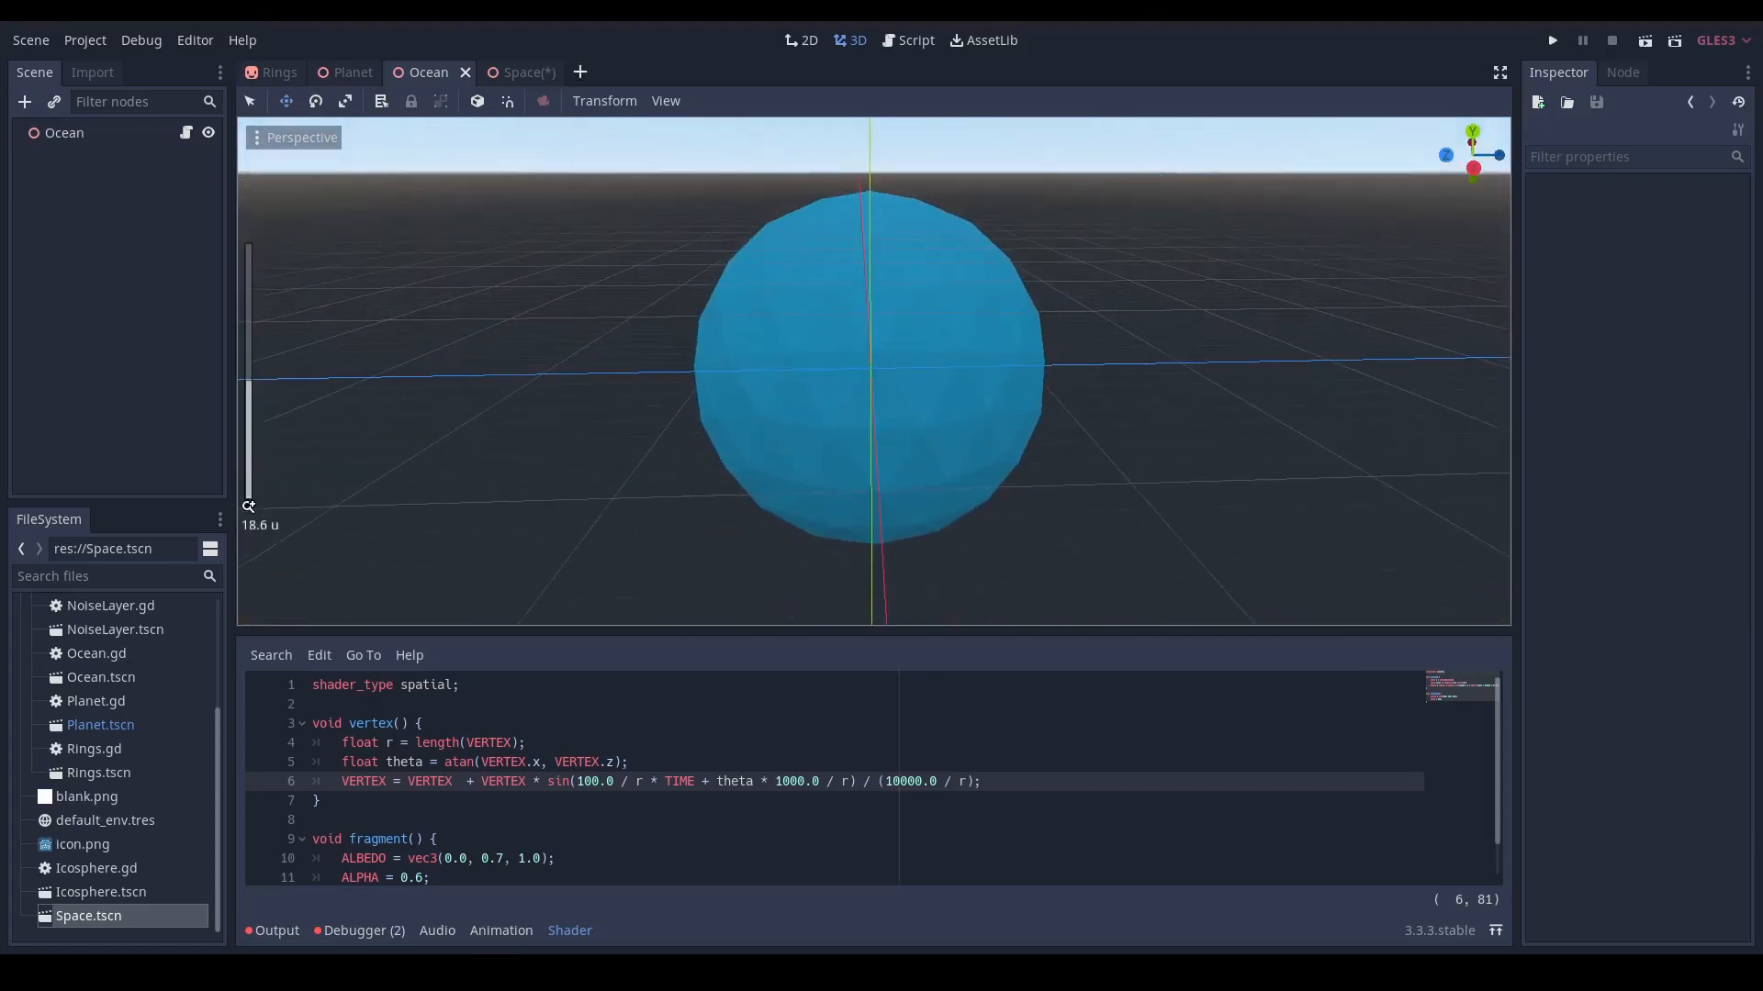
left_click(508, 71)
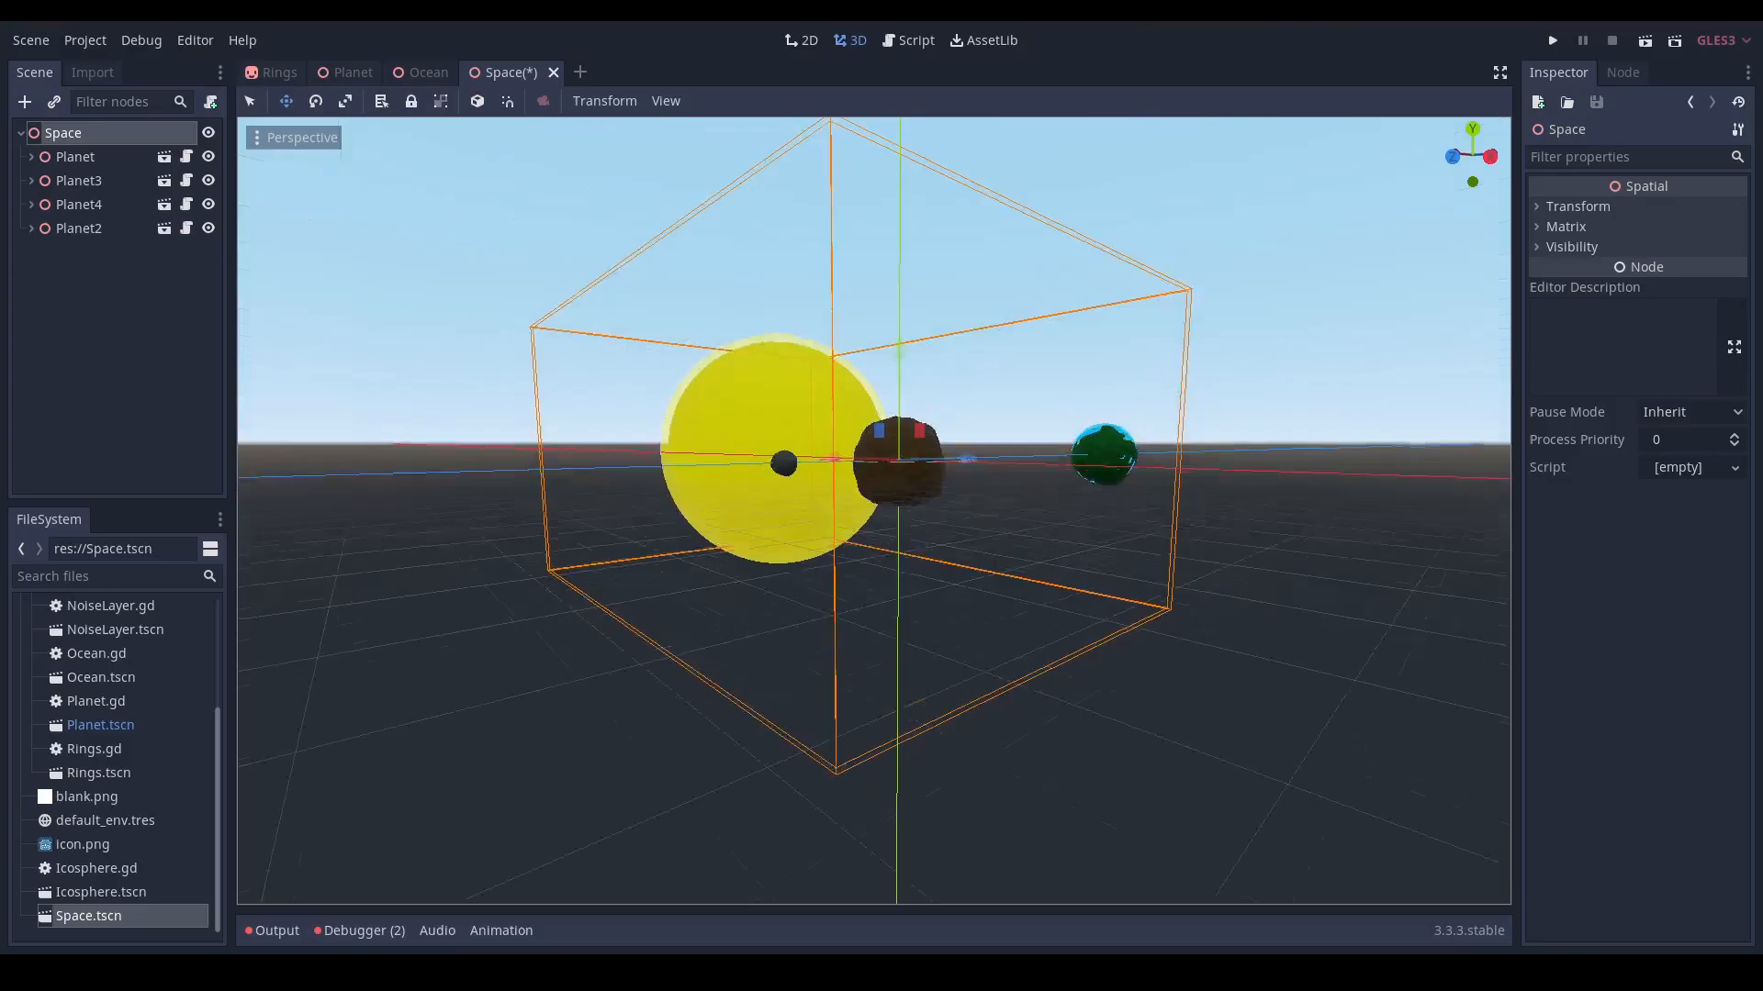
- Run the project to view the ocean planet and grey moon in the game window
left_click(1553, 40)
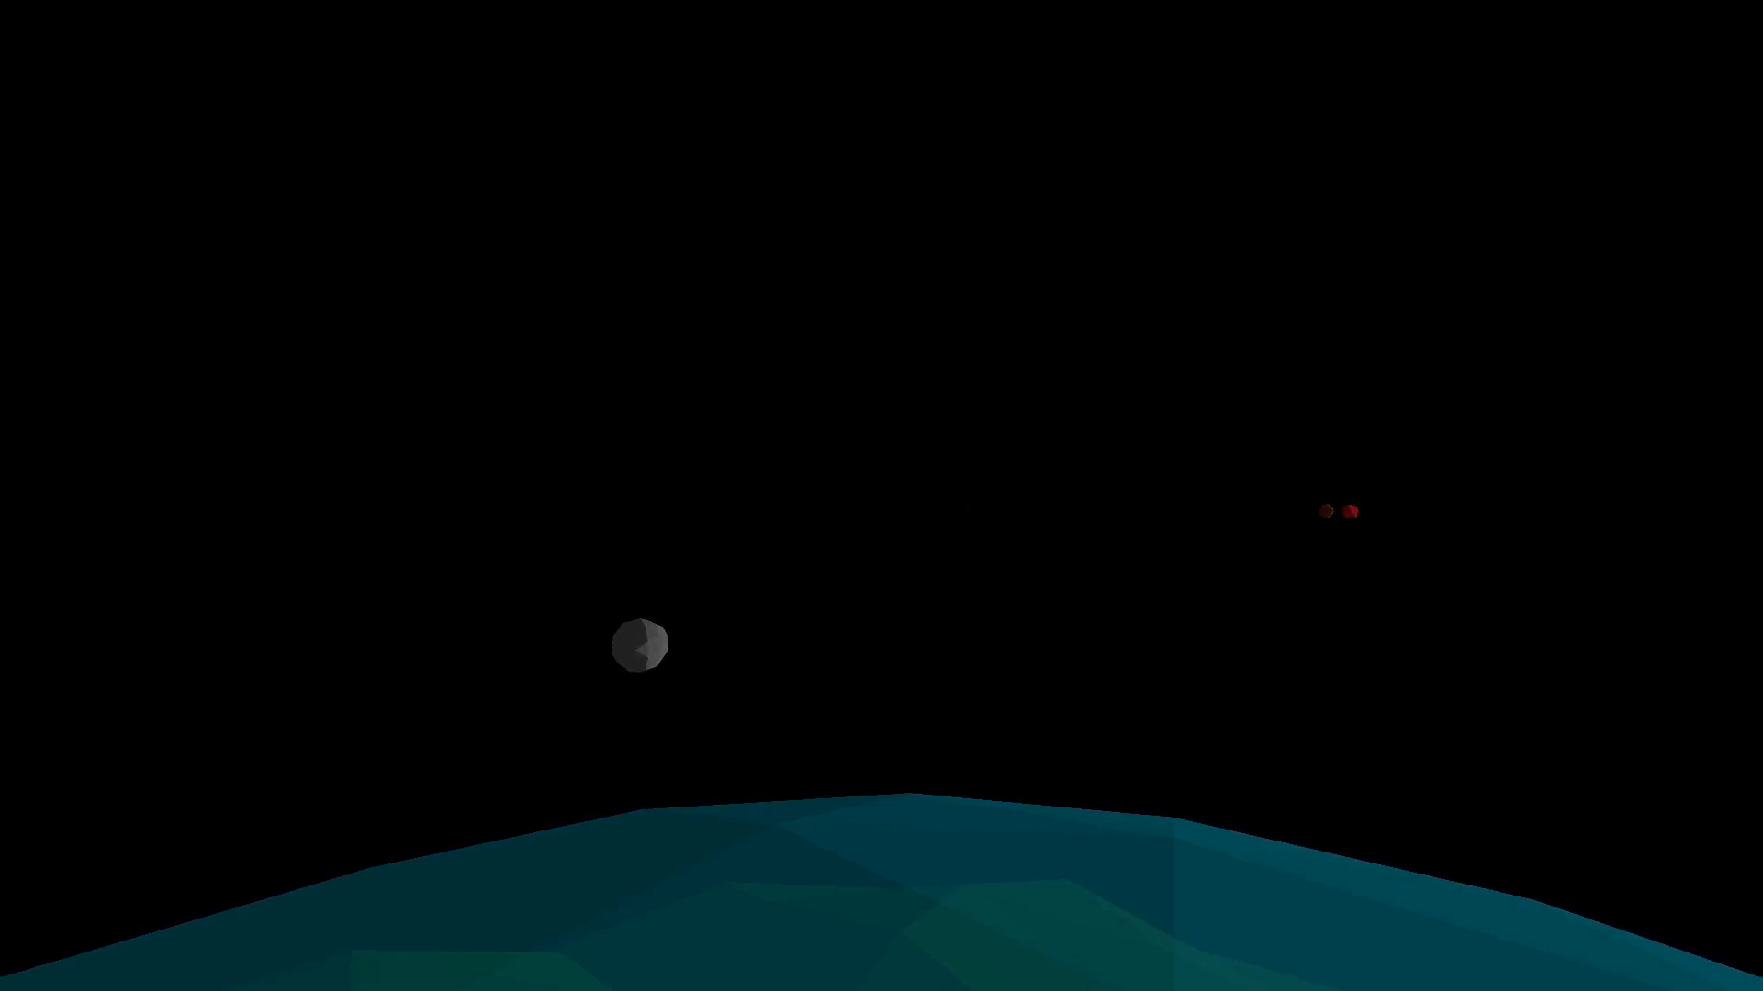